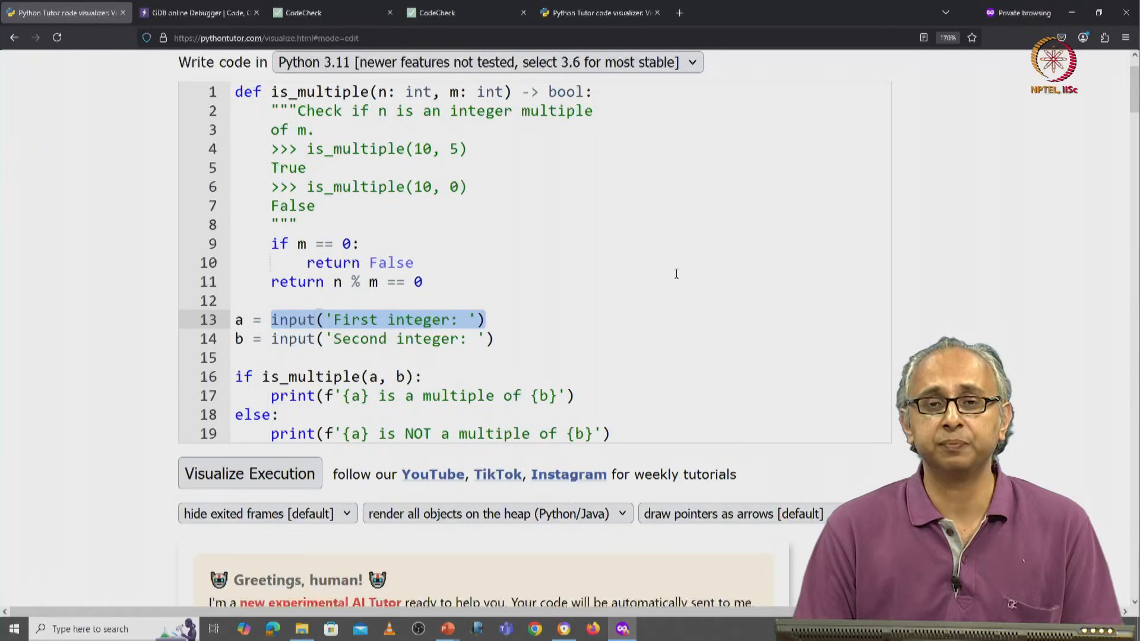
# Wrap the input(...) calls on lines 13 and 14 in int(...) so a and b are integers.
pyautogui.click(273, 320)
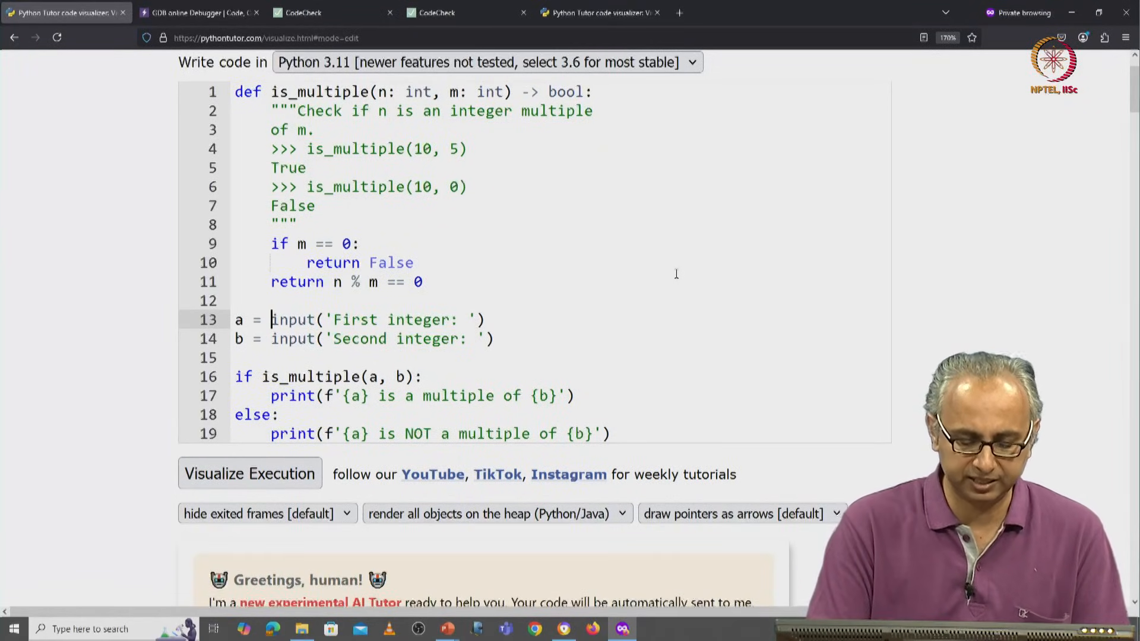
pyautogui.write('int(')
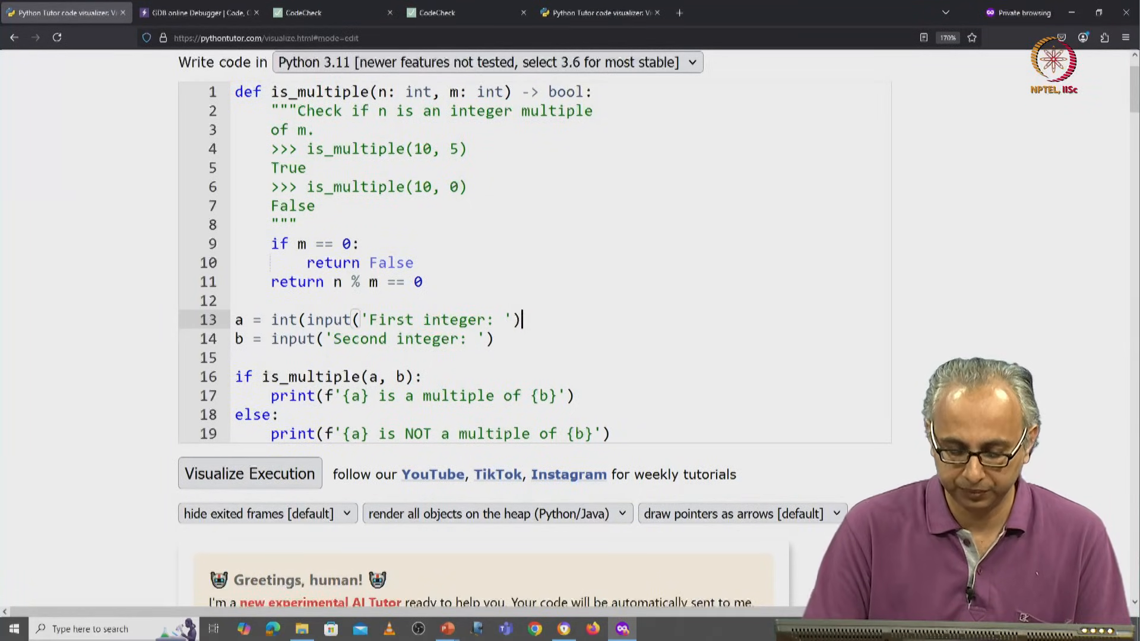
pyautogui.write(')')
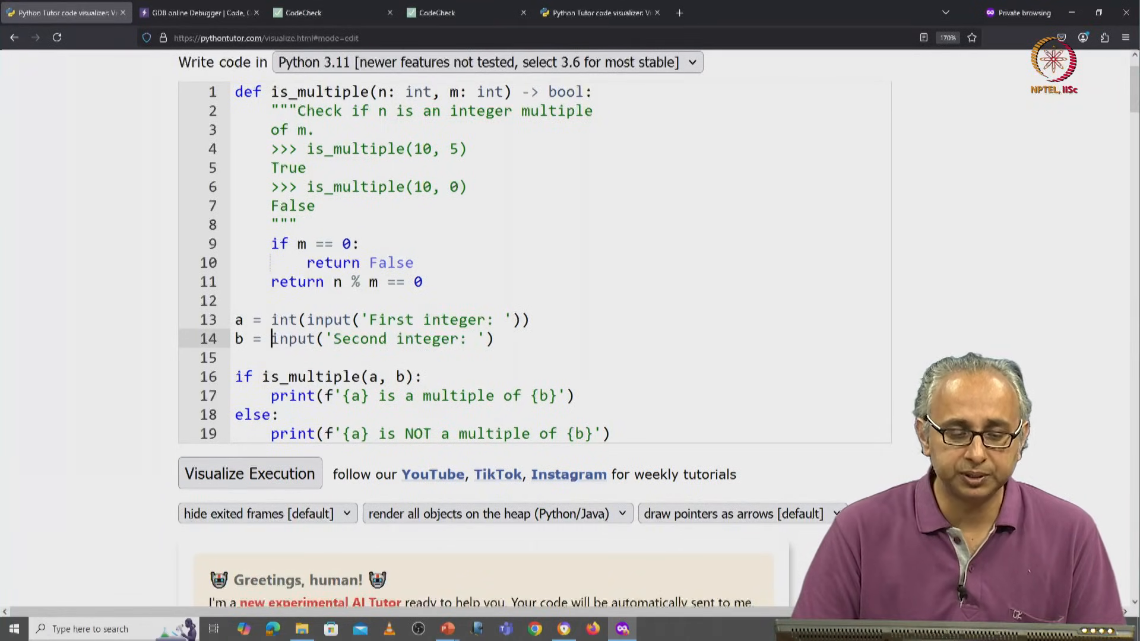
pyautogui.write('int(')
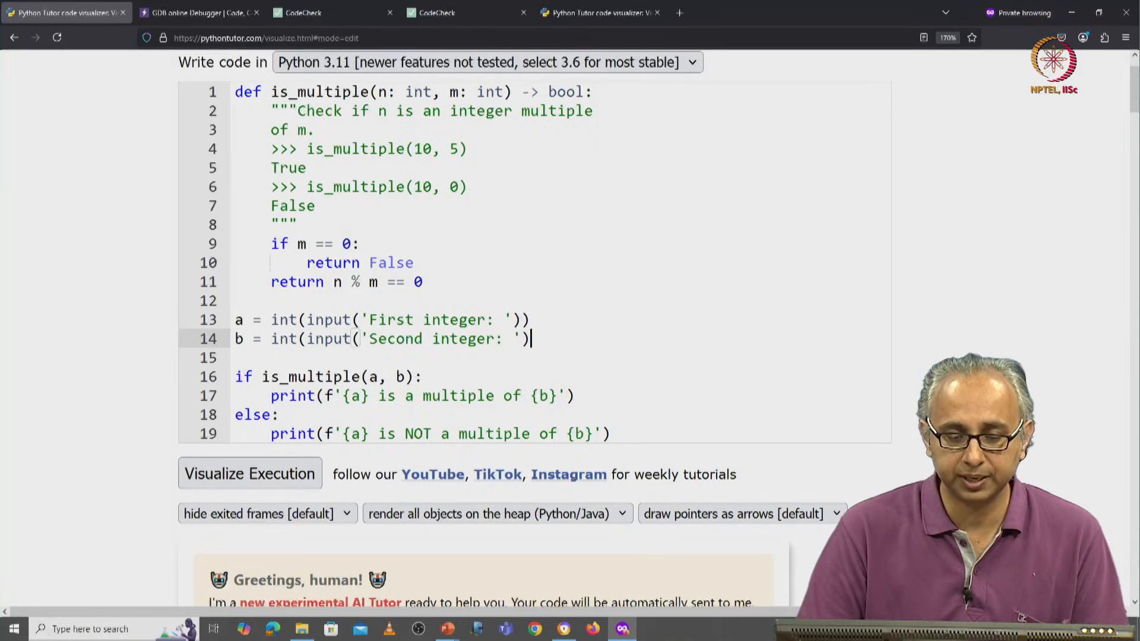
pyautogui.write(')')
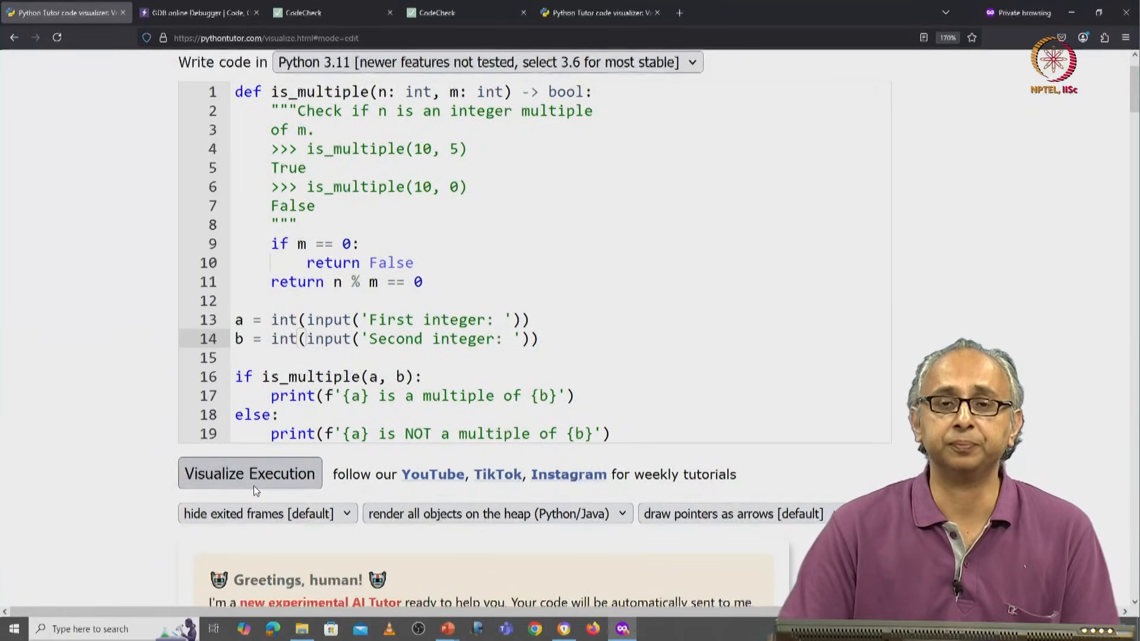
# Start visualizing execution, step to the first prompt, and submit 10 as the first integer.
pyautogui.click(249, 473)
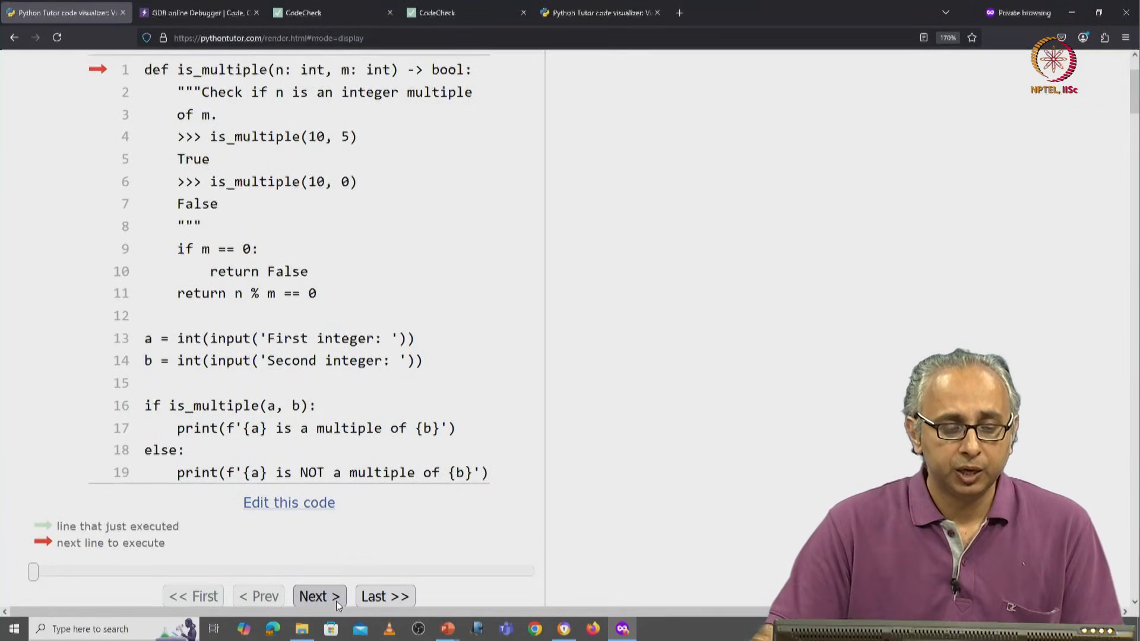
pyautogui.click(318, 596)
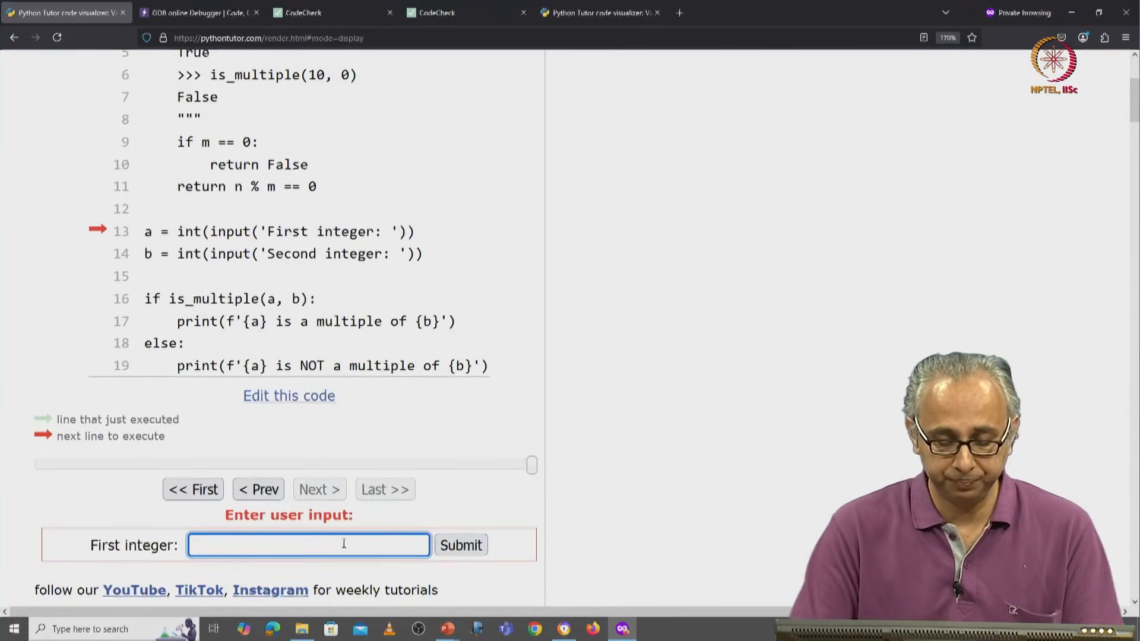
pyautogui.write('10')
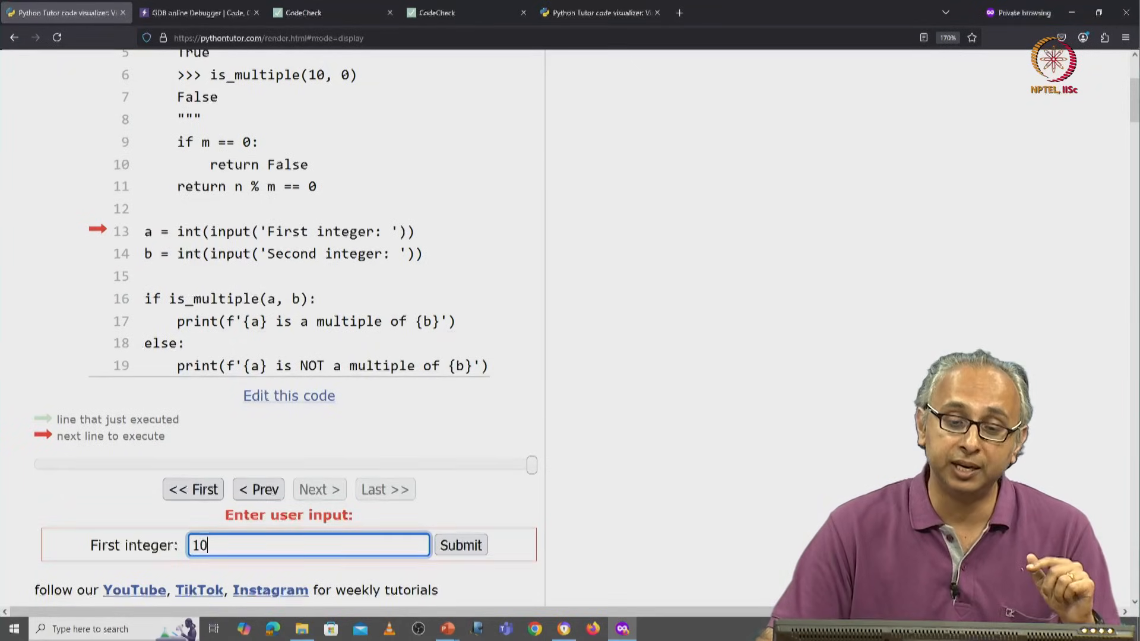
pyautogui.click(459, 544)
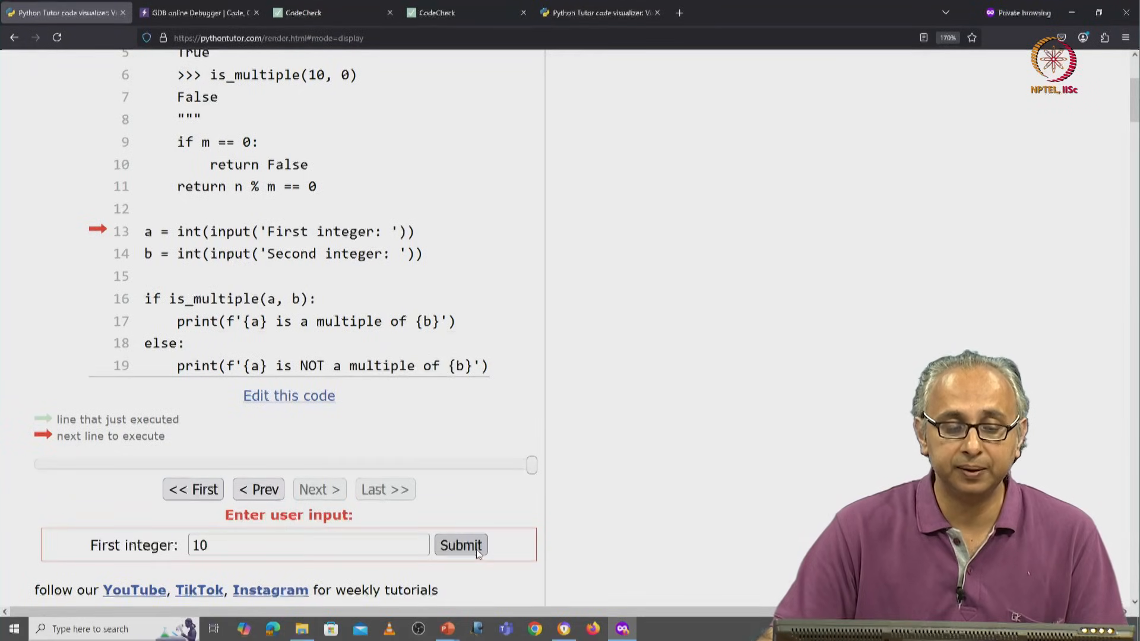
pyautogui.click(459, 545)
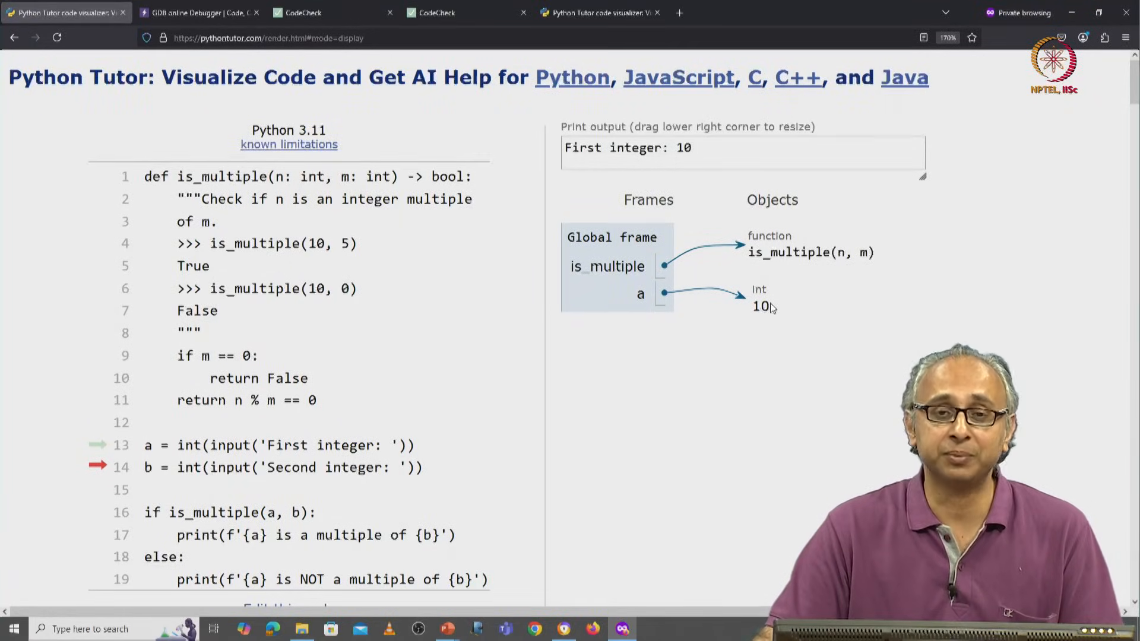
pyautogui.moveTo(638, 391)
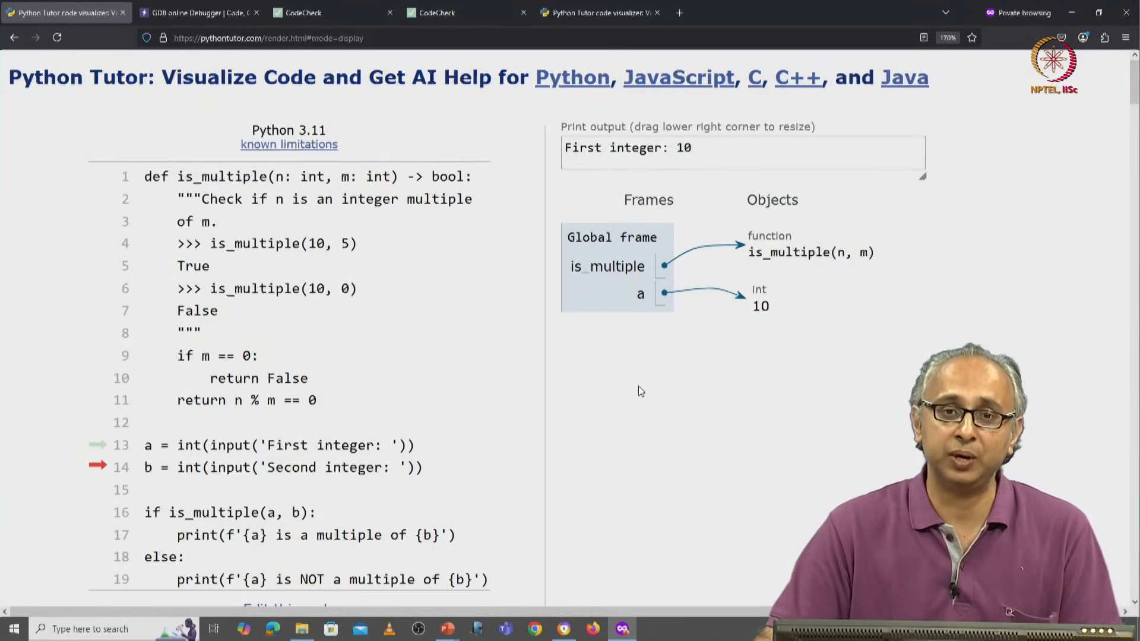
# Submit 0 as the second integer so b holds int 0.
pyautogui.scroll(-3)
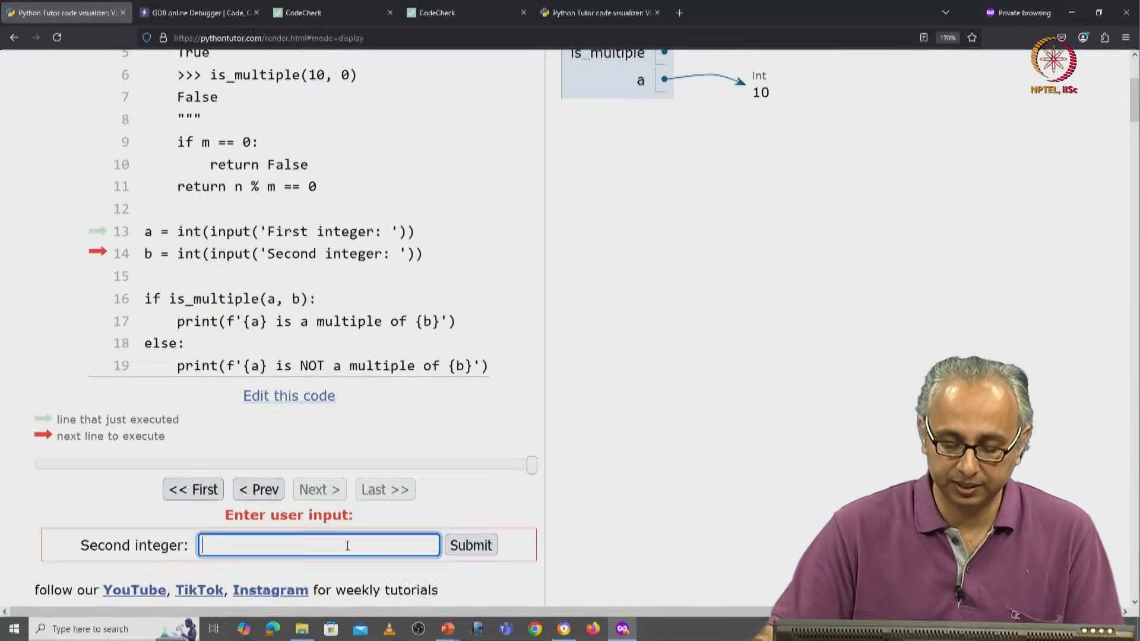
pyautogui.write('0')
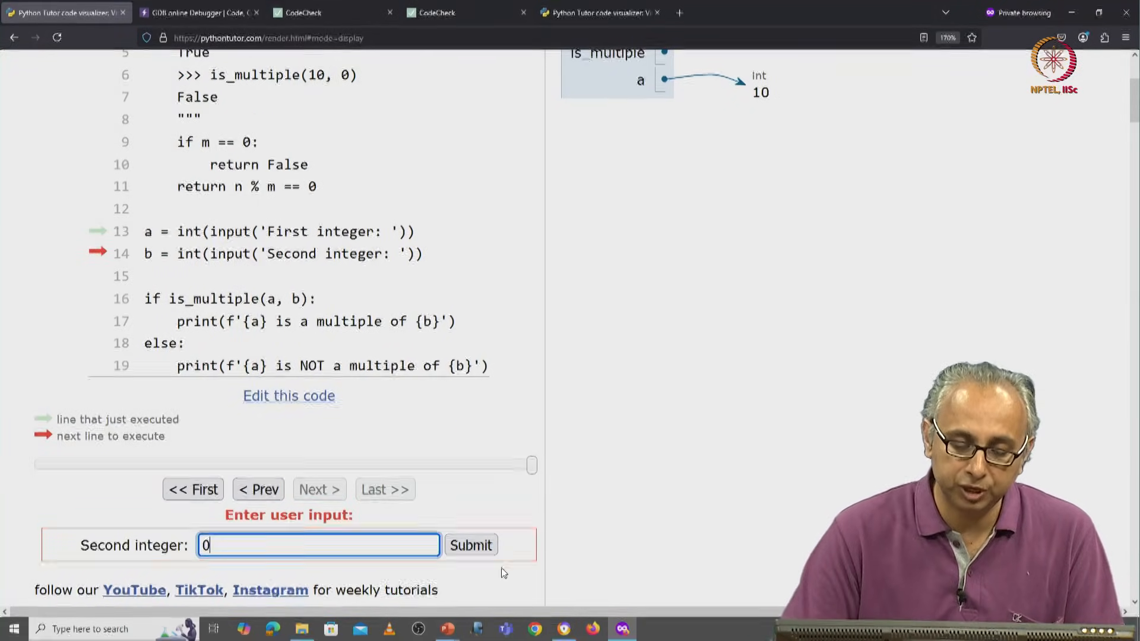
pyautogui.click(470, 545)
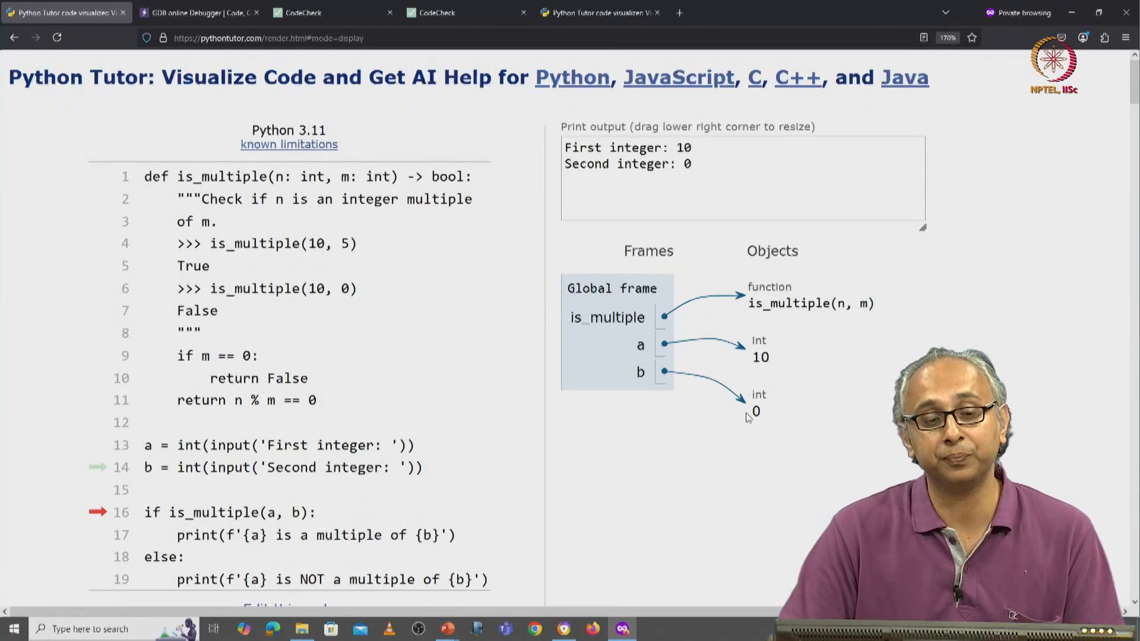
pyautogui.scroll(-3)
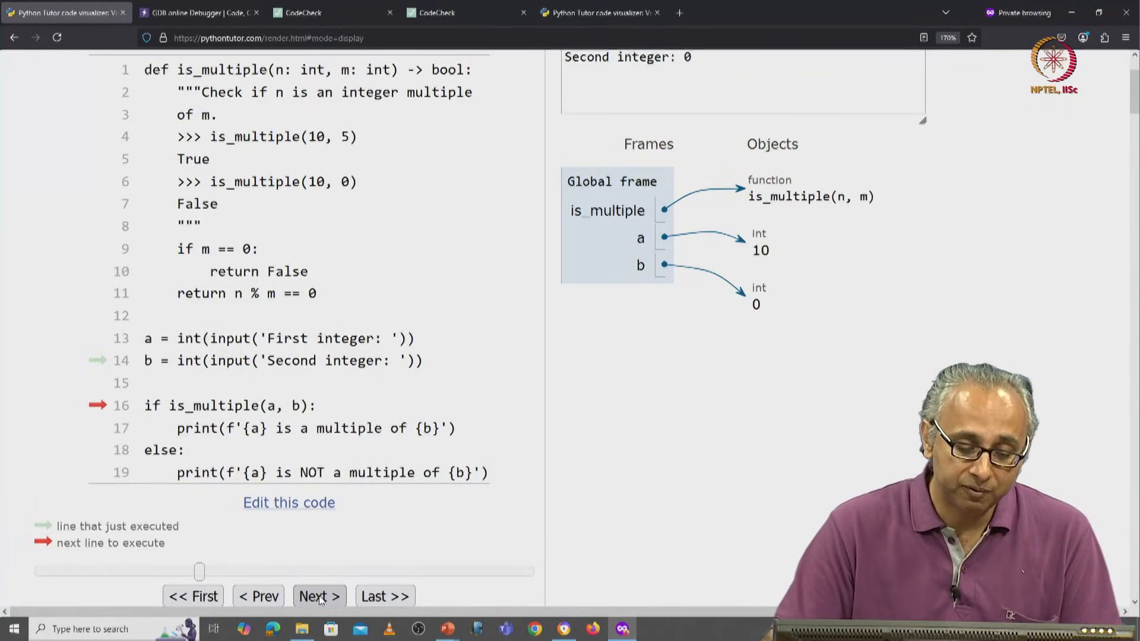
# Step into is_multiple with n = 10, m = 0 and run the m == 0 check.
pyautogui.click(317, 596)
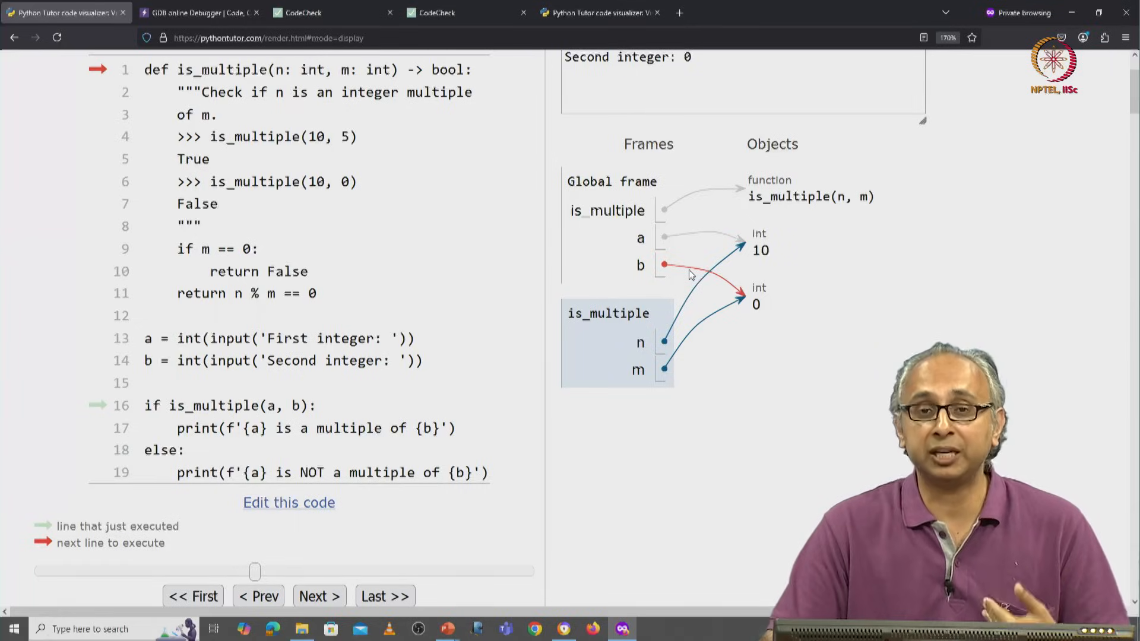
pyautogui.click(318, 596)
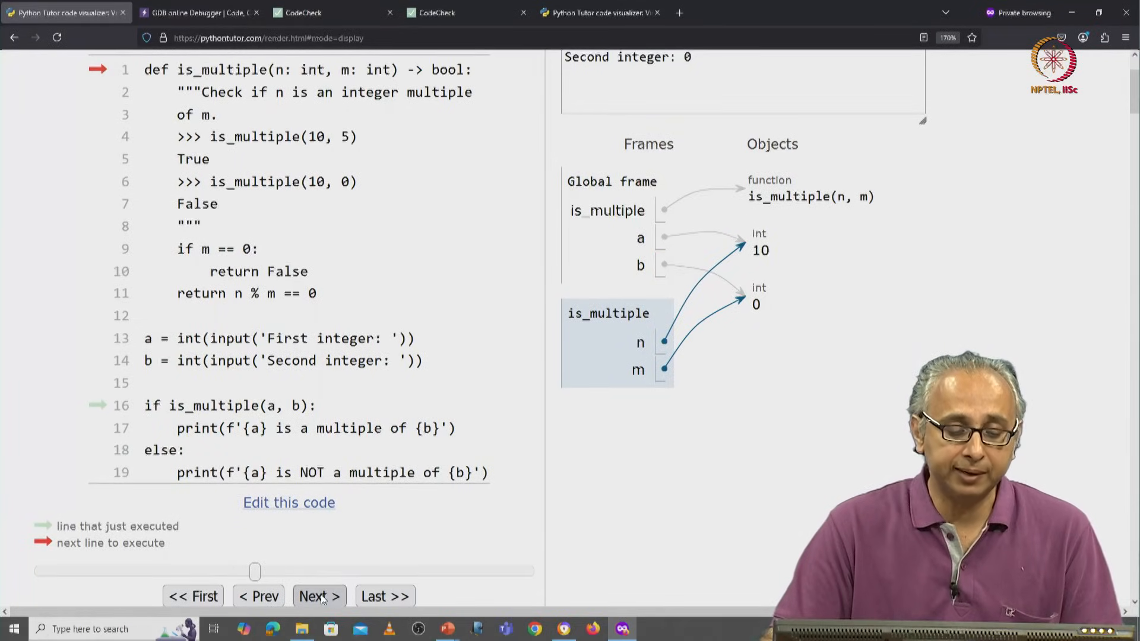
pyautogui.click(318, 596)
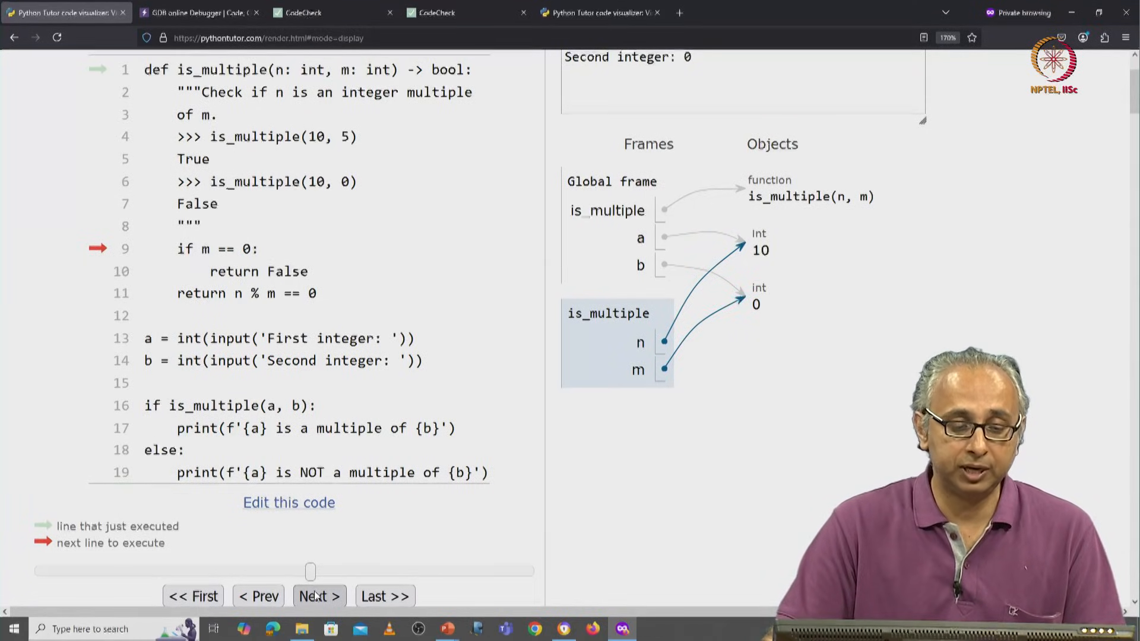
pyautogui.click(319, 596)
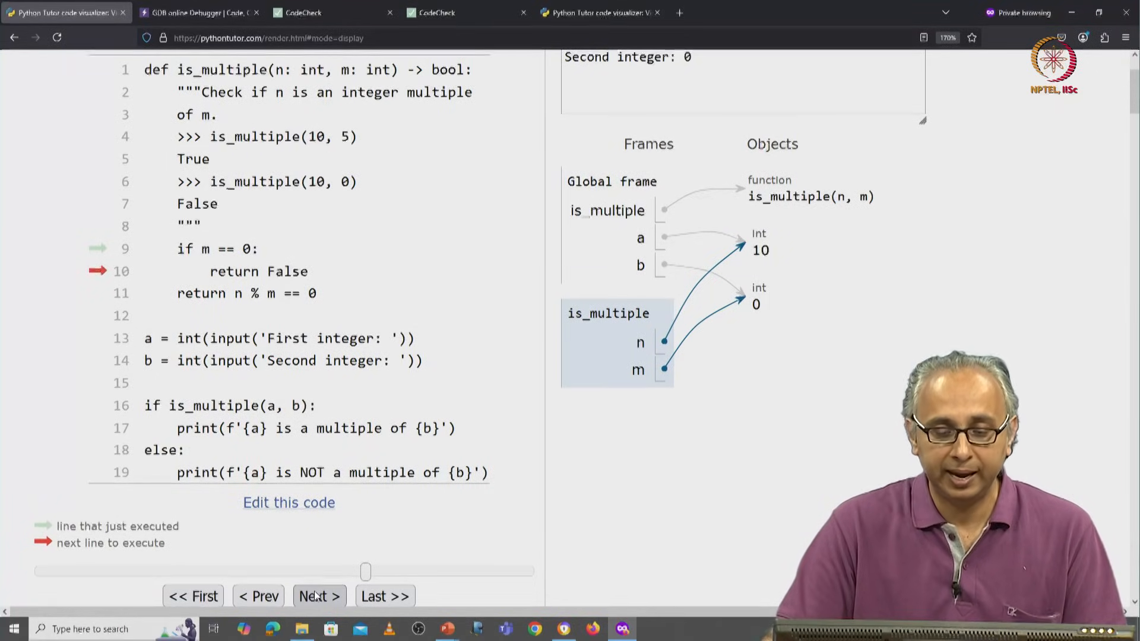
# Execute return False so the is_multiple frame shows return value False.
pyautogui.click(319, 596)
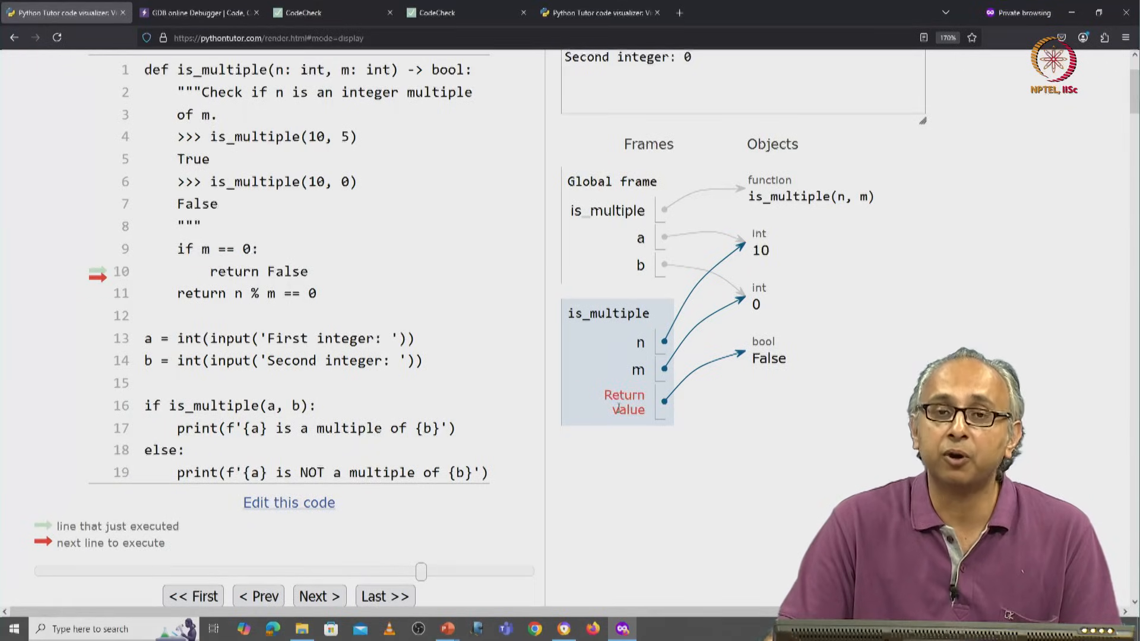
pyautogui.moveTo(629, 386)
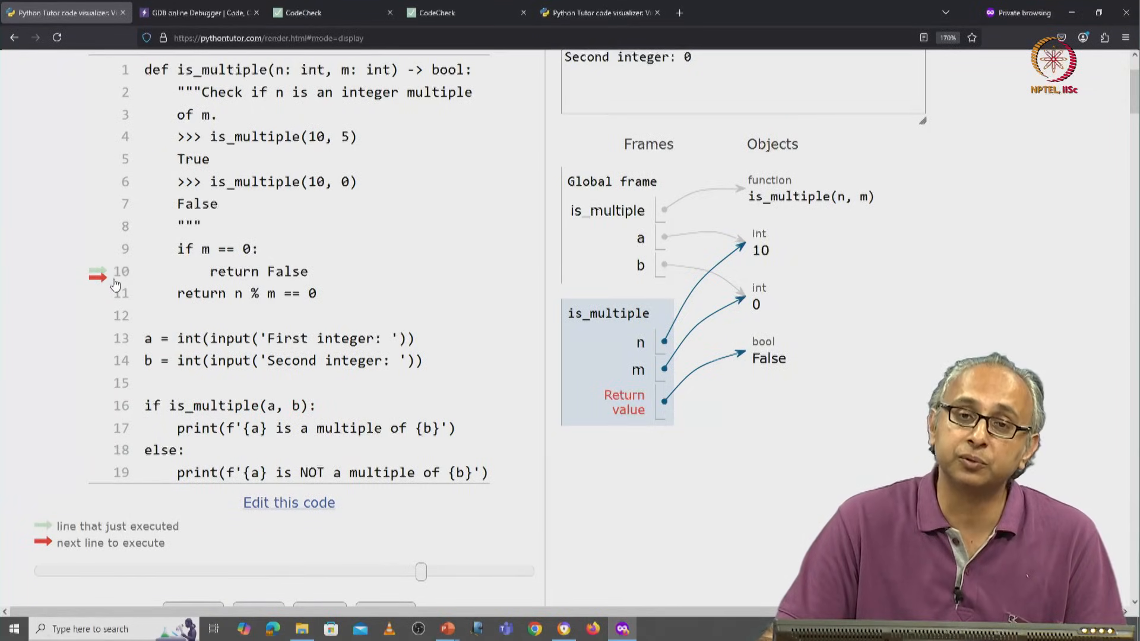
pyautogui.scroll(-3)
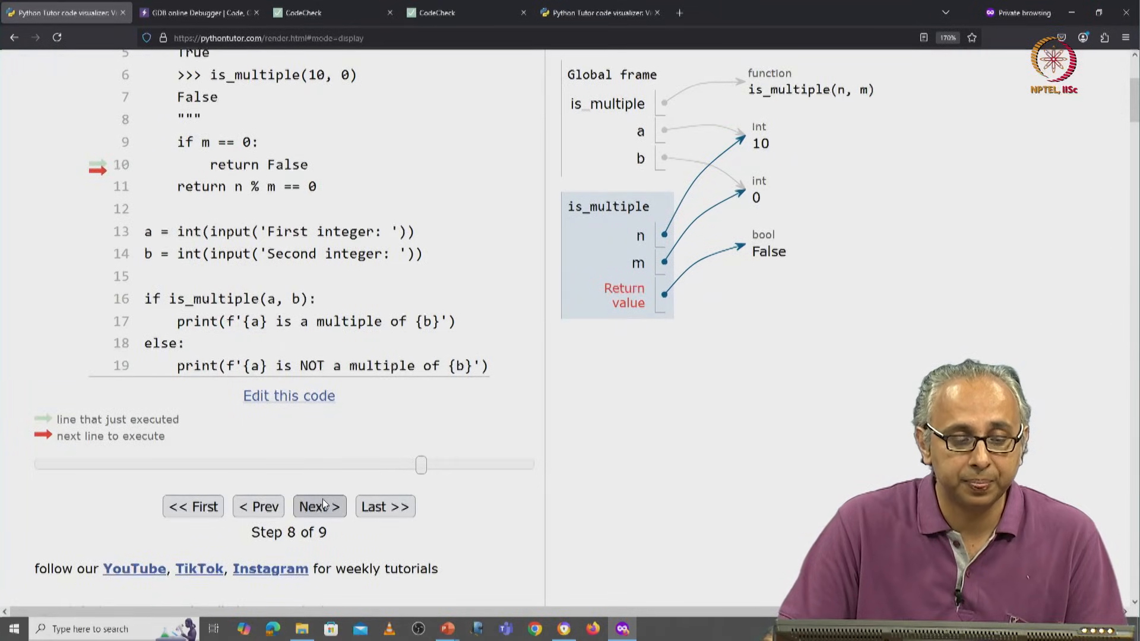
# Step out of is_multiple, go back to review step 8, then forward to step 9.
pyautogui.click(318, 506)
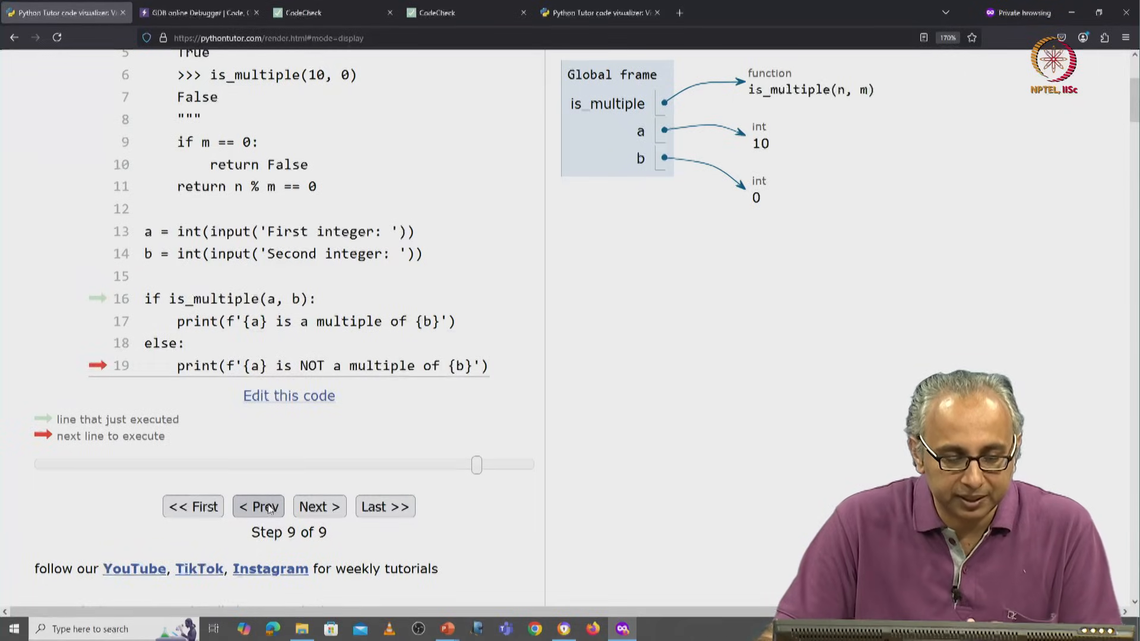
pyautogui.click(258, 507)
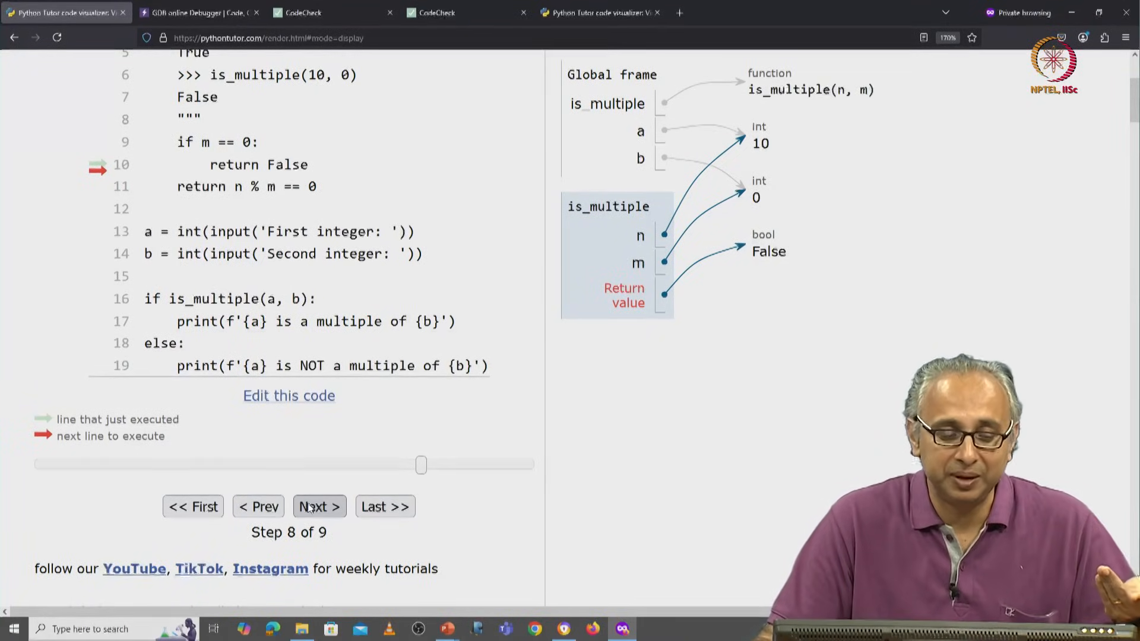
pyautogui.click(318, 506)
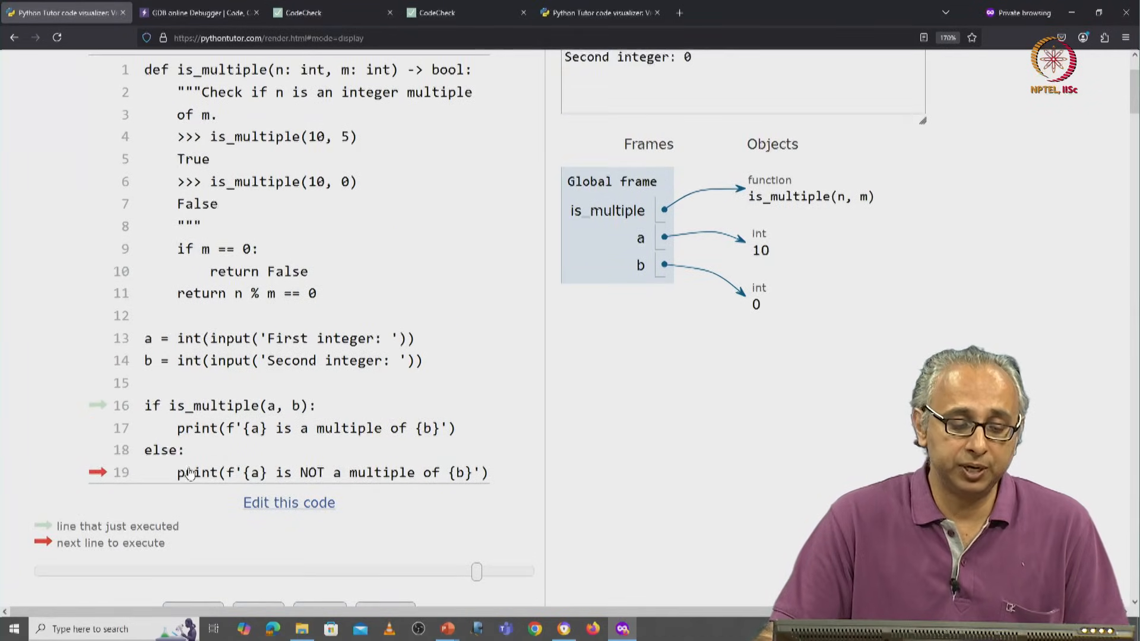
pyautogui.moveTo(264, 479)
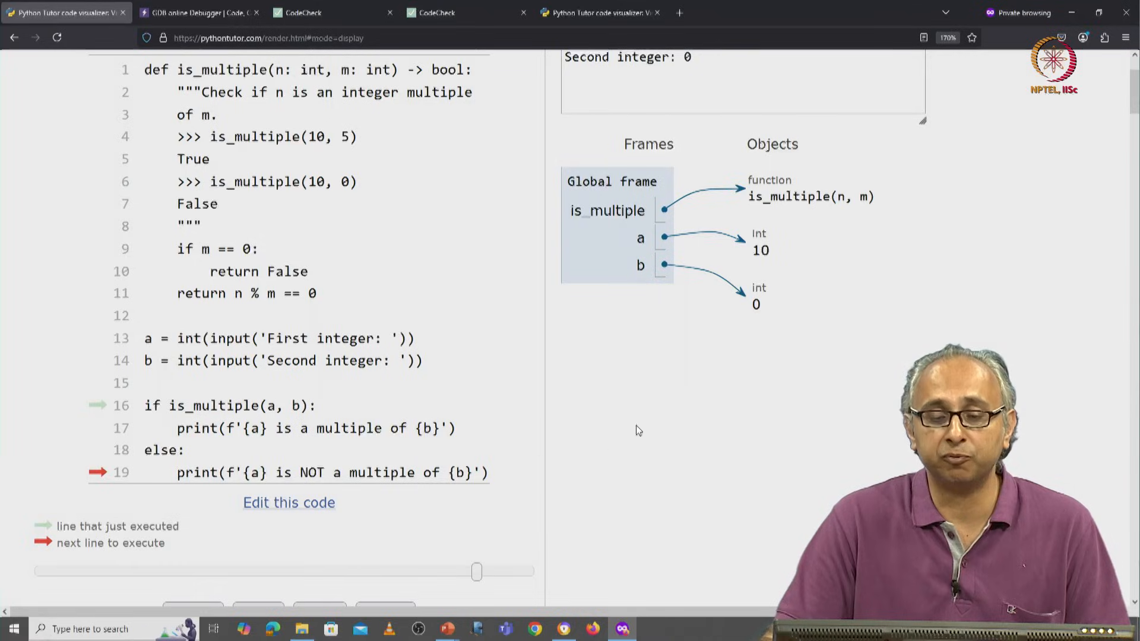
# Check the final output '10 is NOT a multiple of 0' against False in the docstring example.
pyautogui.scroll(-3)
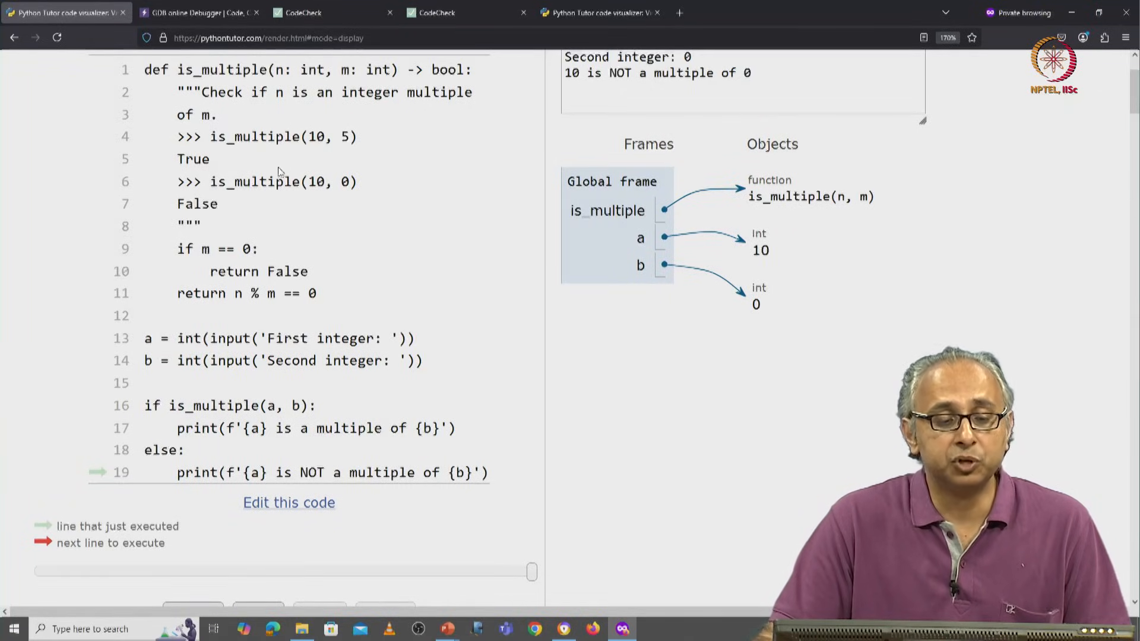
pyautogui.moveTo(275, 208)
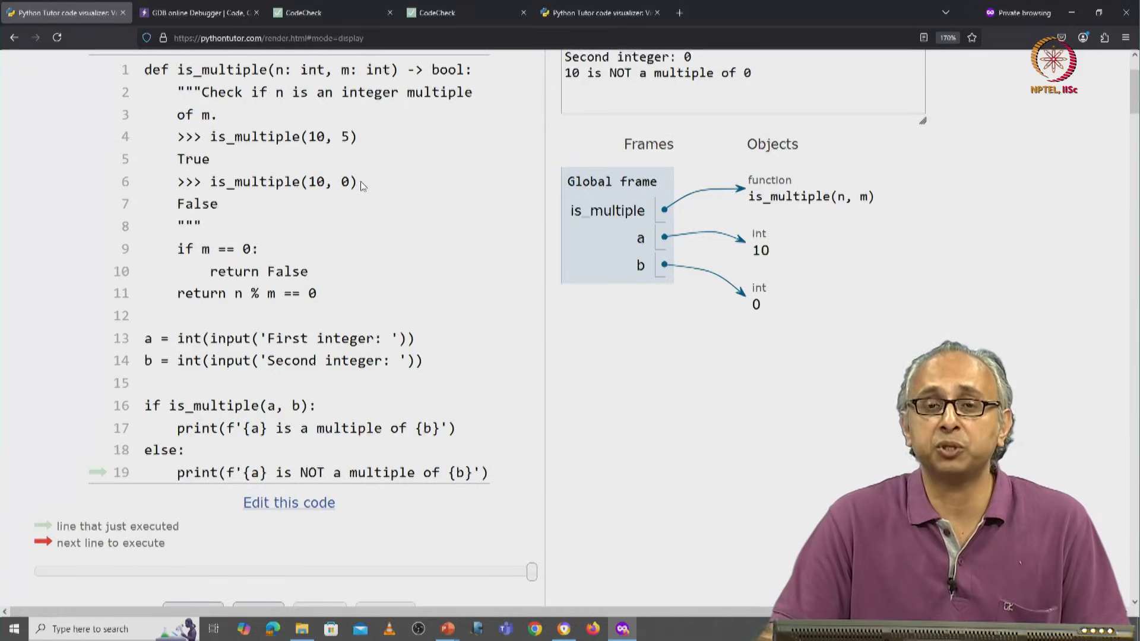
pyautogui.doubleClick(196, 203)
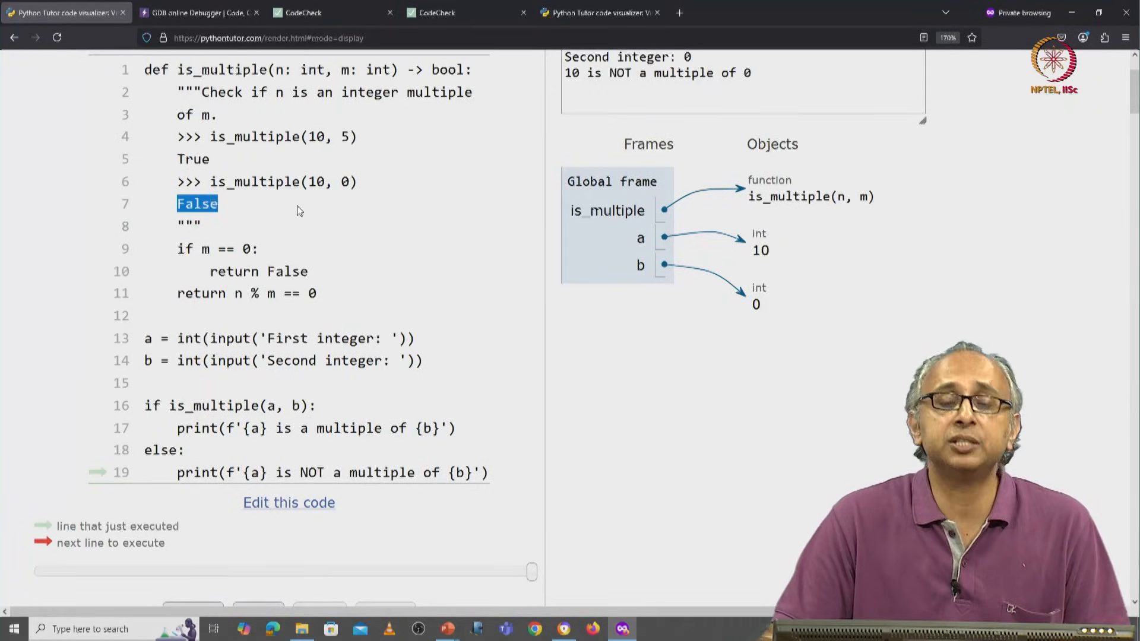